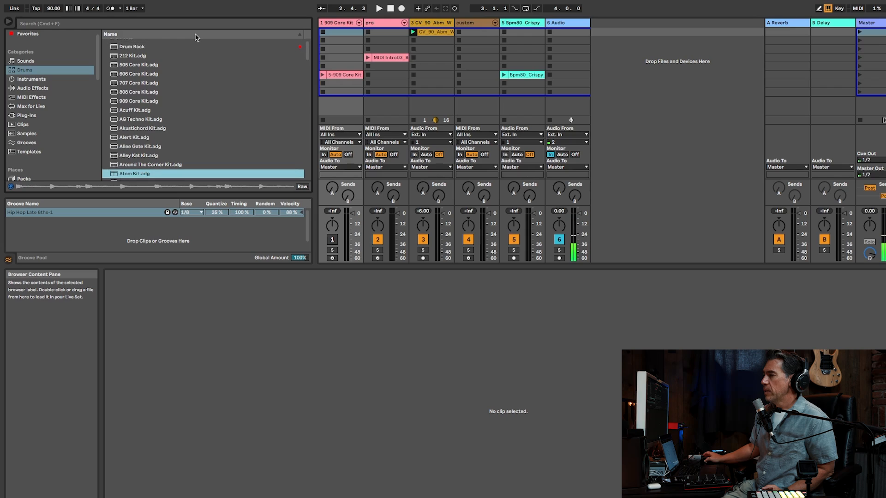
mouse_move(128, 84)
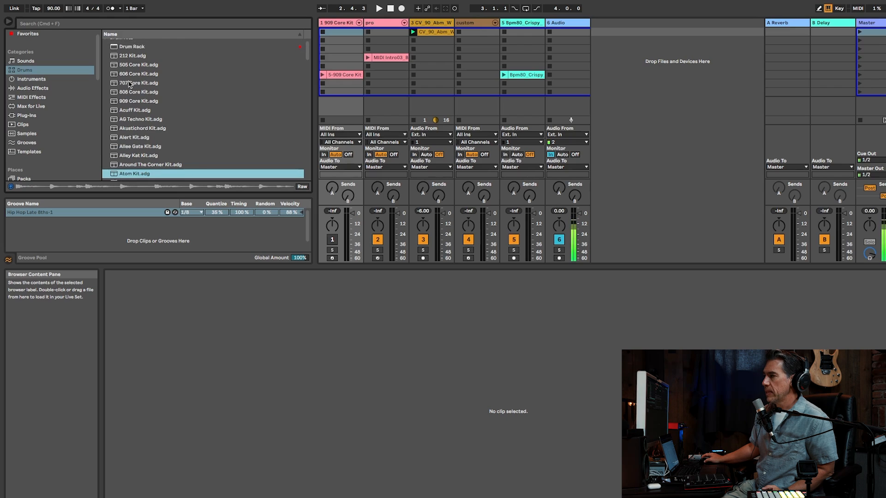
- Preview the 909 Core Kit so its Drum Rack shows in Device View
left_click(141, 92)
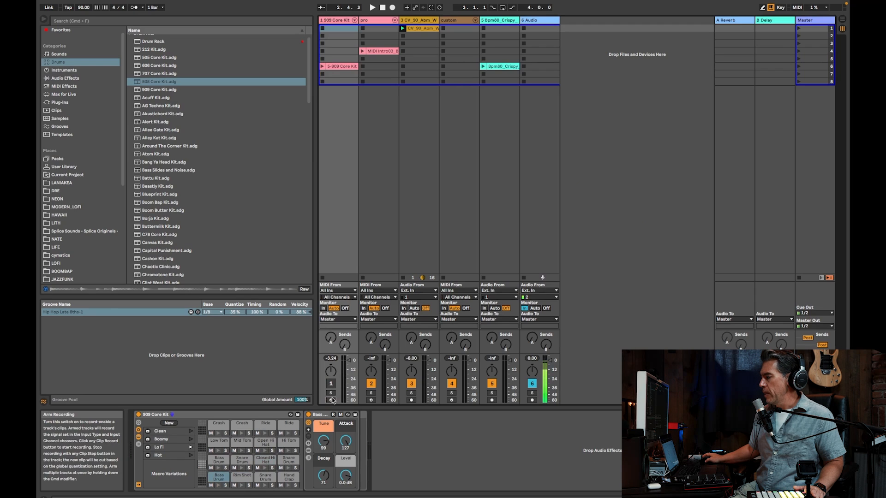
- Arm the 909 Core Kit track and create an empty MIDI clip in a slot
left_click(330, 391)
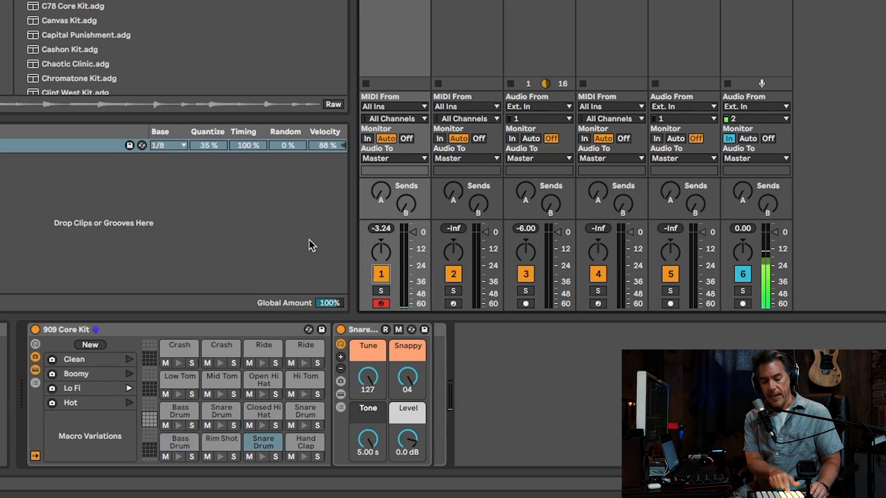
left_click(263, 411)
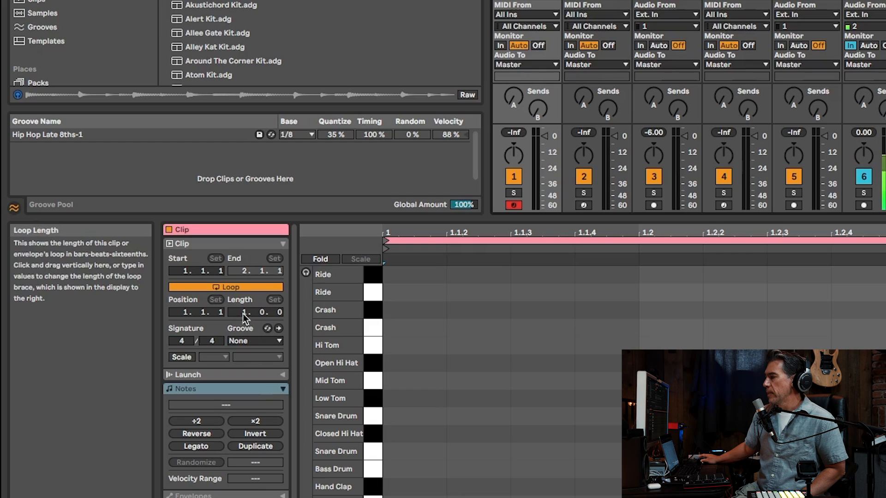
- Extend the clip loop to two bars and record kick, rim shot and ride pads
left_click_drag(243, 313, 244, 305)
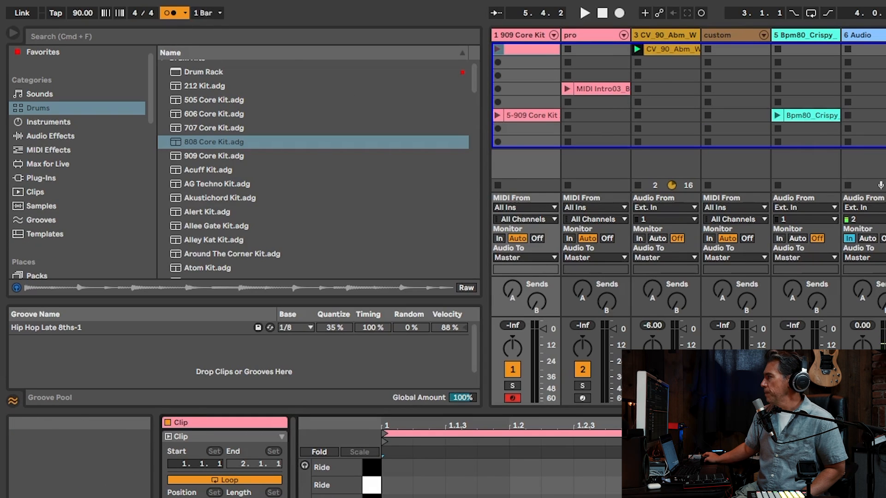
left_click(585, 12)
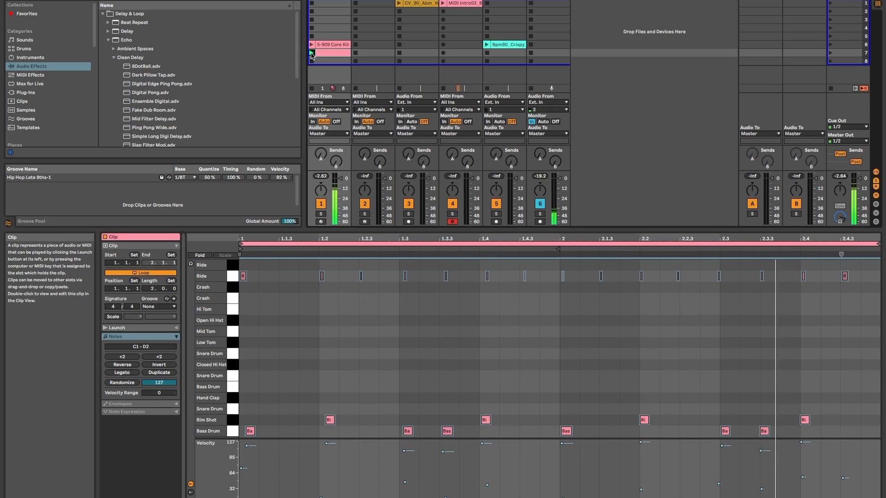
- Quantize the selected notes to 1/8 + 1/8T with a reduced amount
left_click(311, 53)
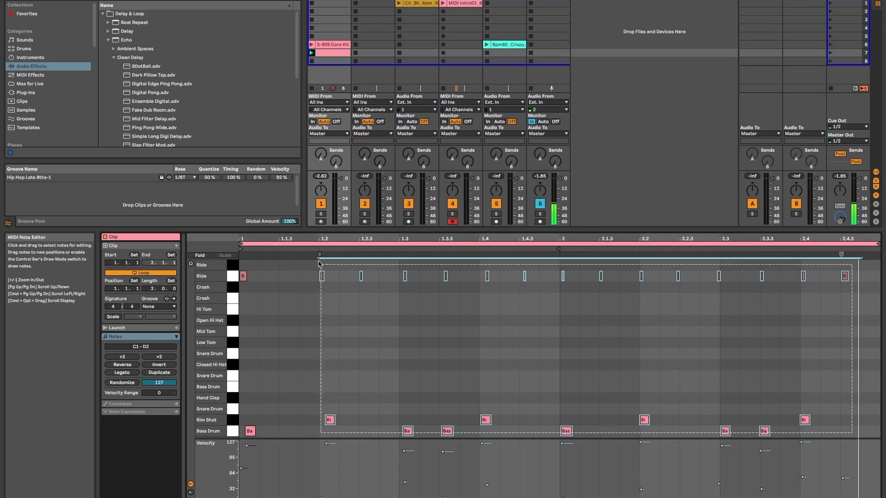
right_click(318, 263)
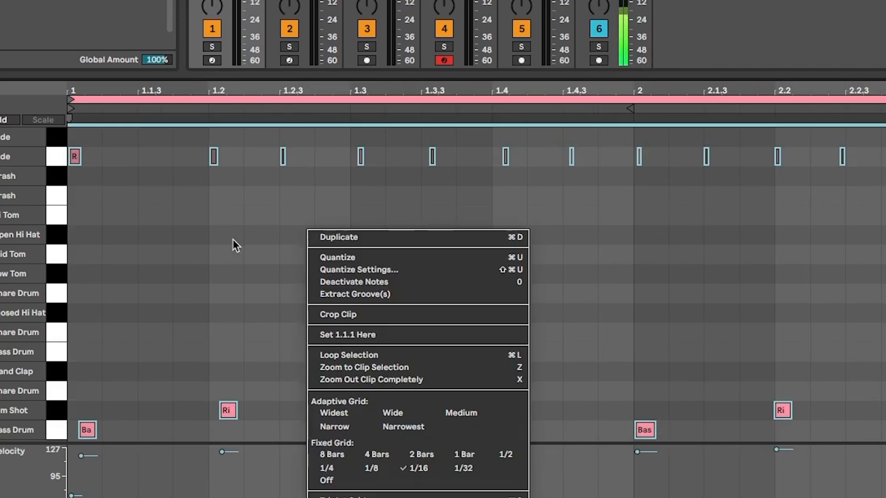
left_click(358, 269)
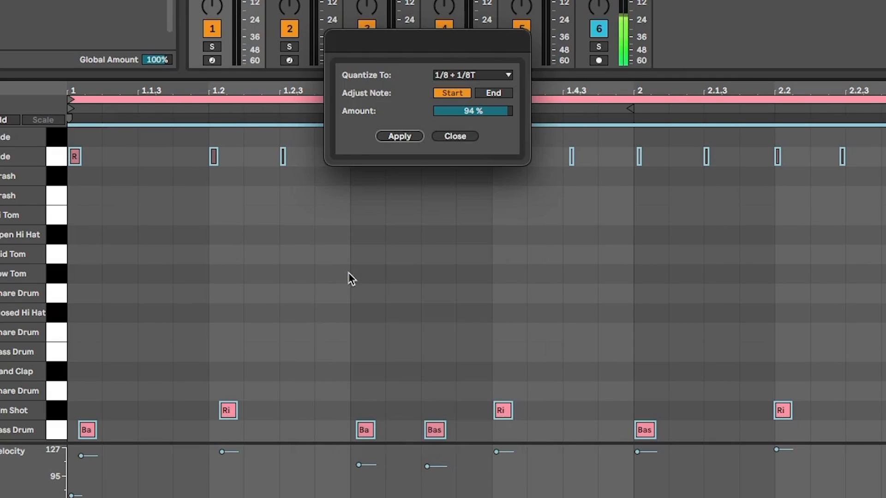
mouse_move(469, 82)
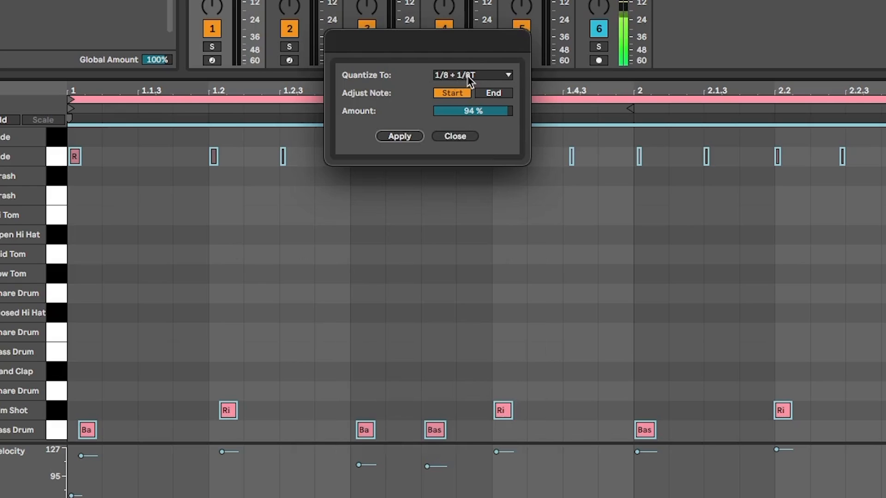
mouse_move(483, 117)
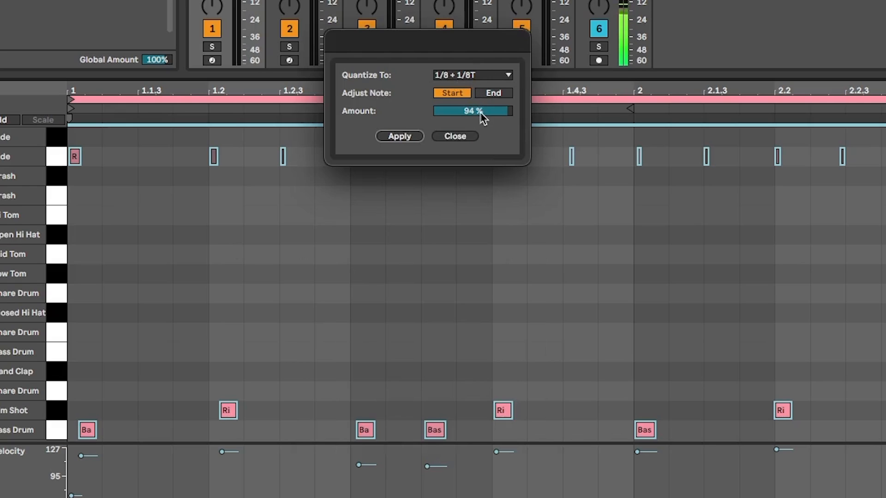
left_click_drag(471, 111, 473, 107)
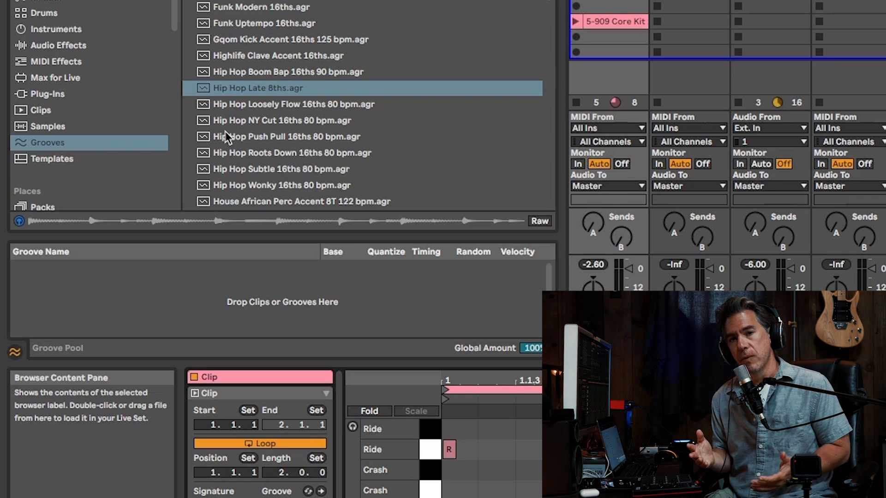
mouse_move(283, 32)
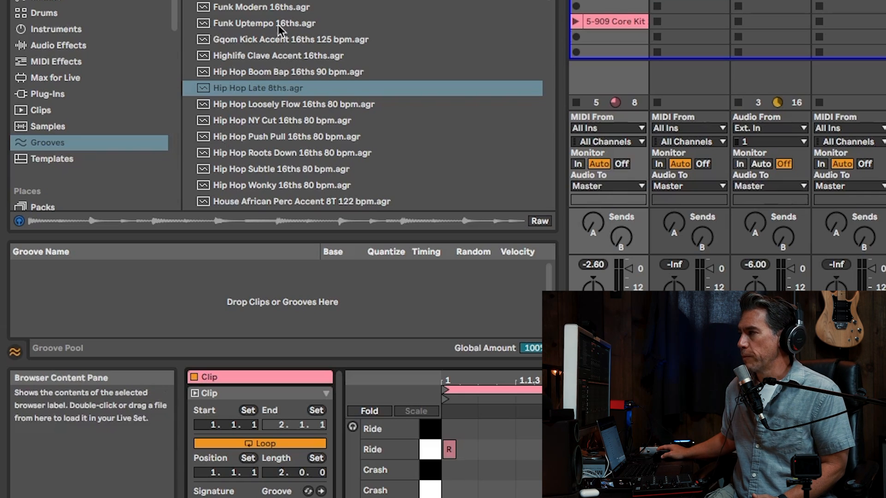
- Audition Funk Modern 16ths, then load Hip Hop Late 8ths into the Groove Pool
left_click(261, 7)
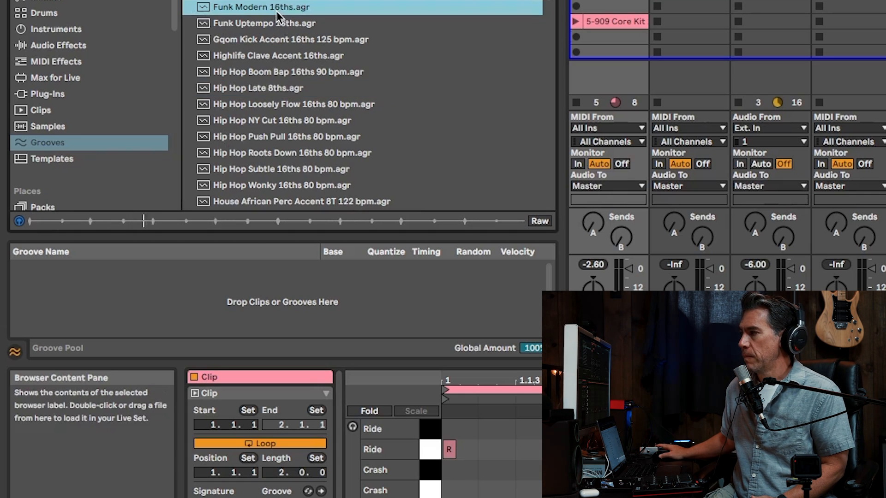
left_click(290, 38)
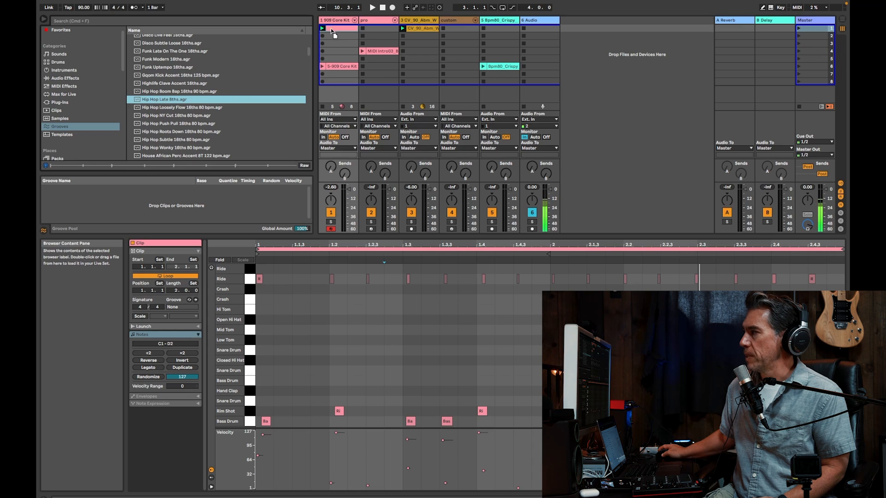
double_click(165, 100)
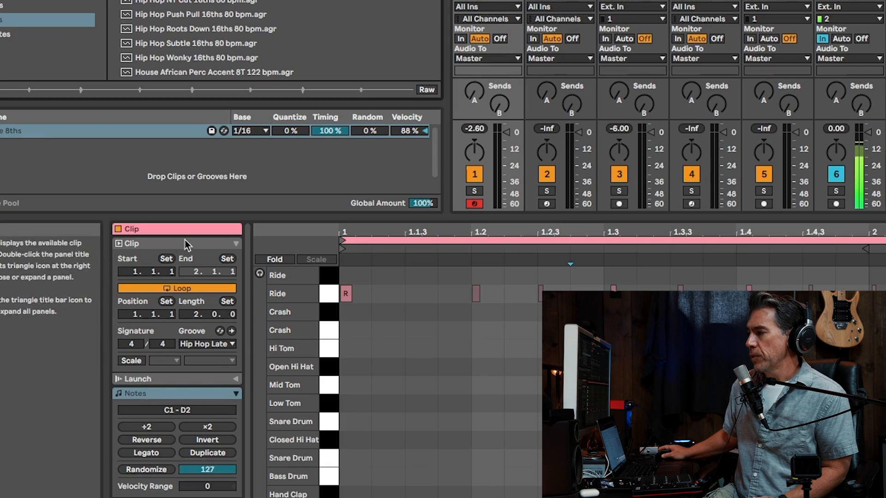
mouse_move(136, 282)
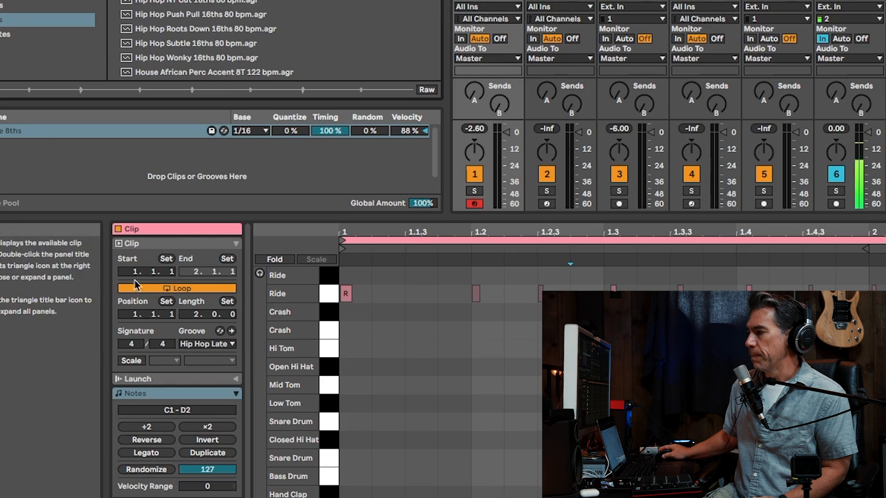
- Assign the Hip Hop Late 8ths-1 groove to the 909 clip from the Groove chooser
left_click(208, 344)
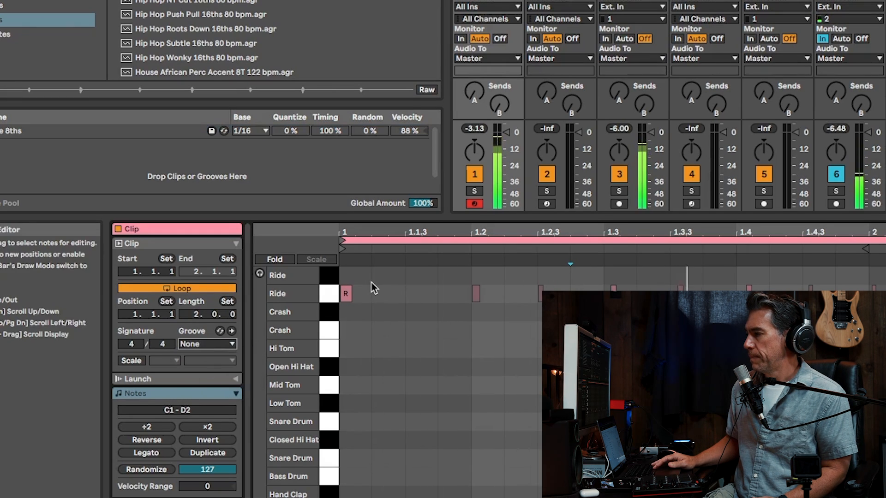
mouse_move(231, 338)
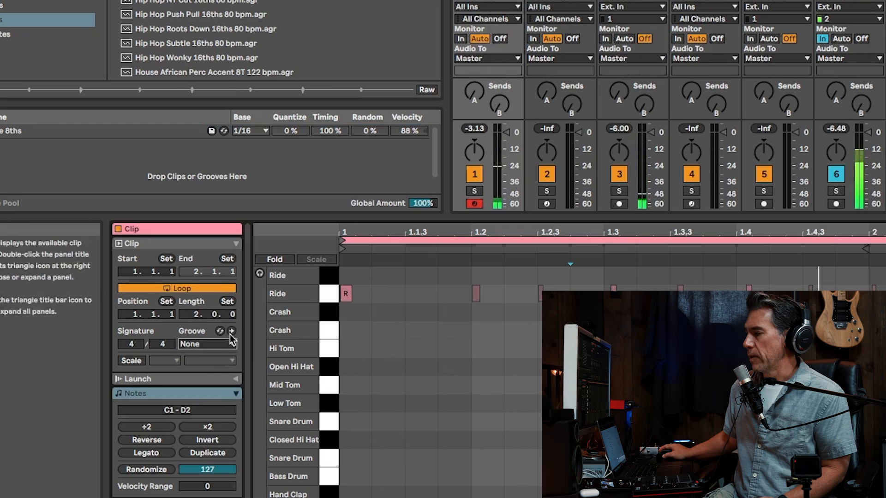
left_click(206, 343)
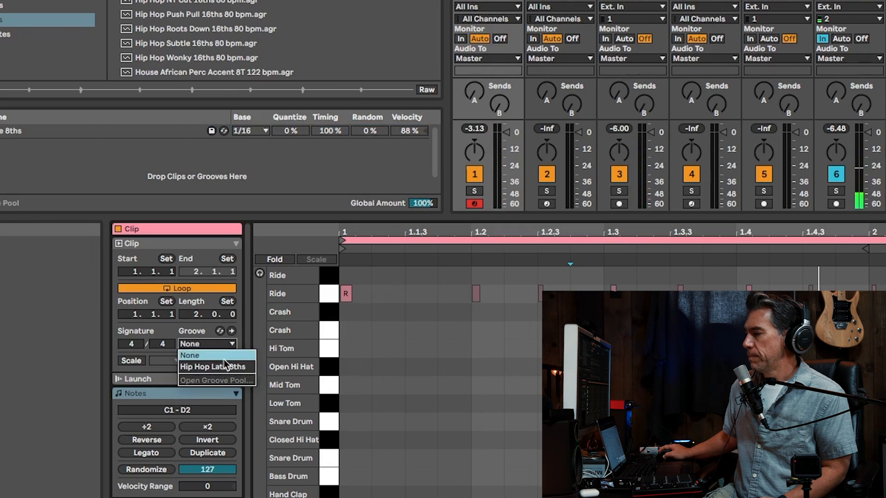
left_click(214, 366)
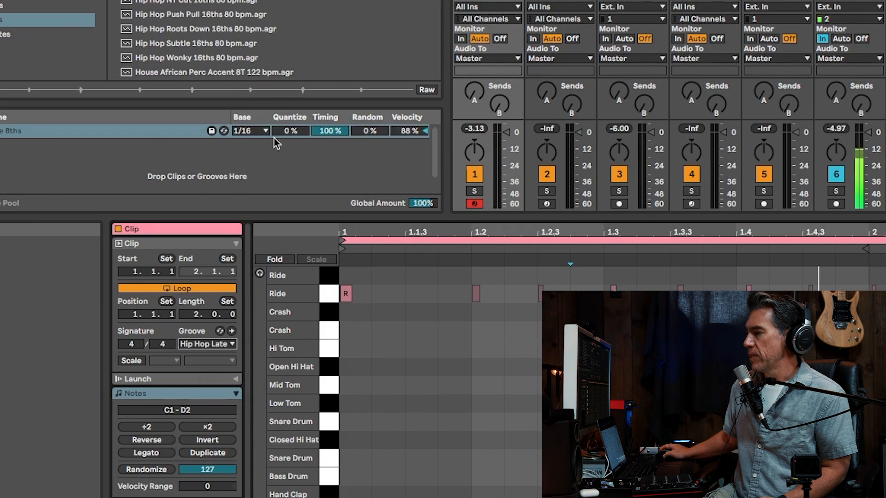
- Give the groove an eighth-triplet base, 50% quantize and 92% velocity
left_click(250, 131)
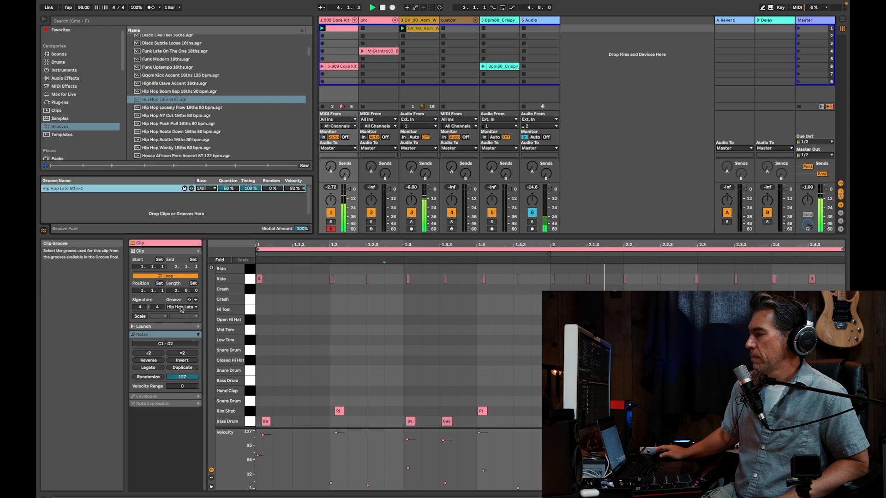
left_click(181, 306)
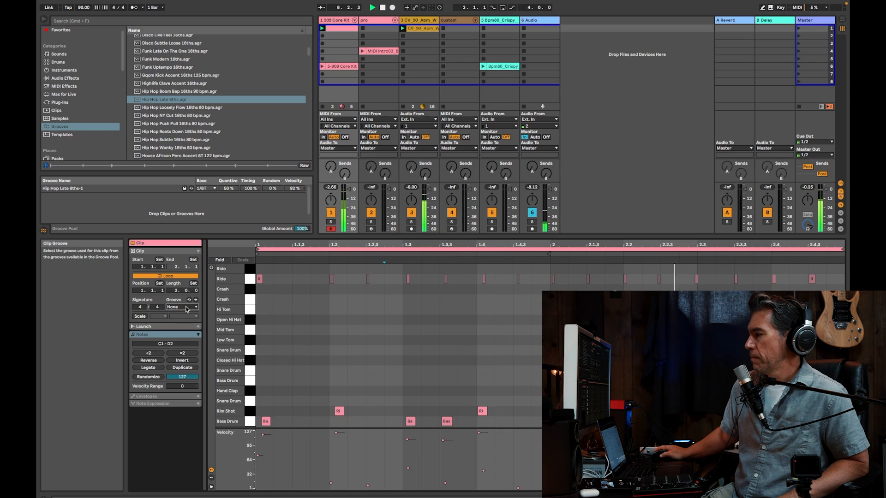
left_click(180, 306)
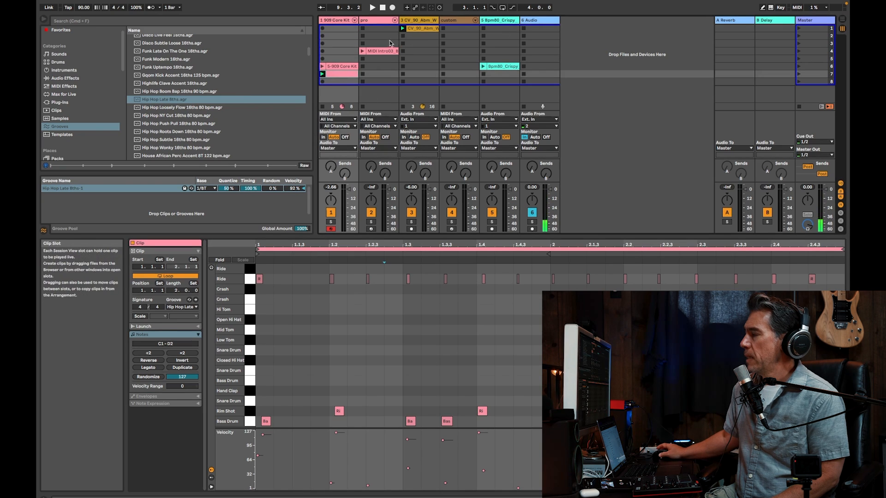
- Show the MIDI Intro03_BigBass_90bpm clip in the editor and launch scene 1
left_click(381, 29)
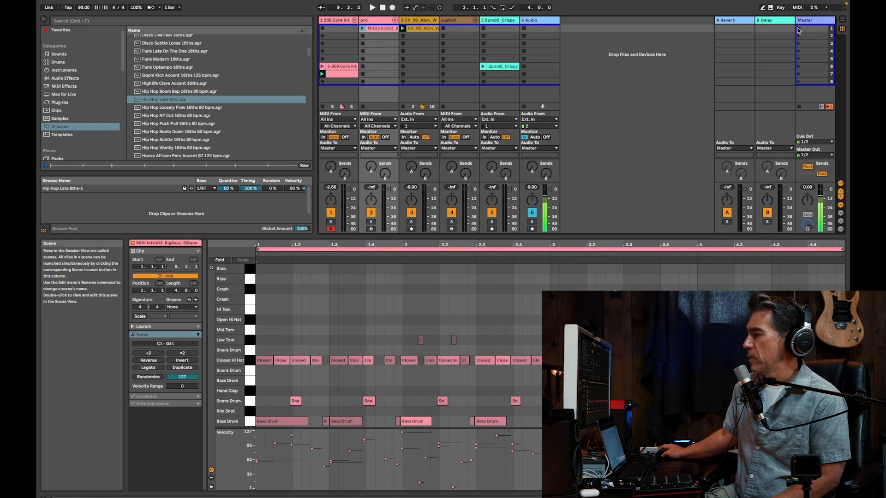
left_click(372, 7)
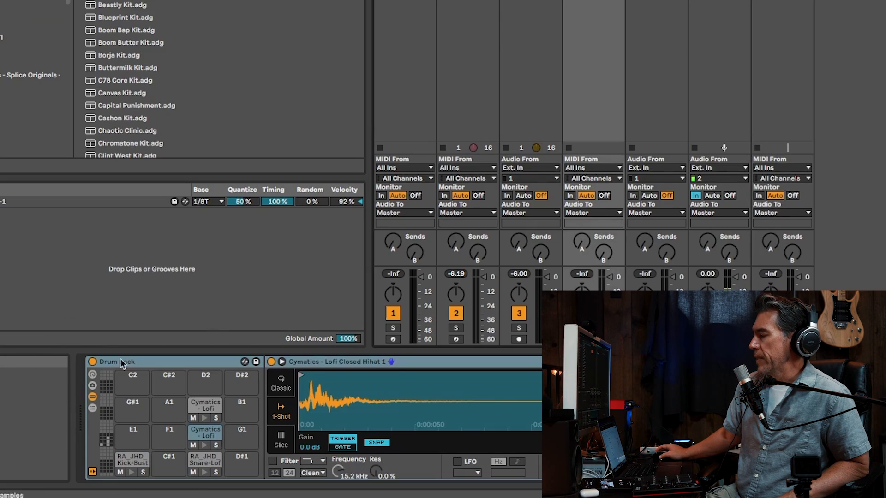
mouse_move(136, 463)
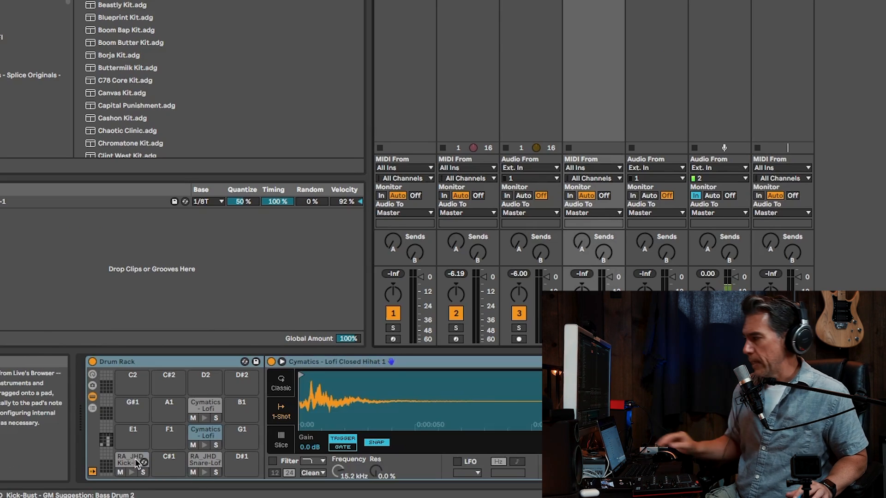
- Audition the kick sample in the custom Drum Rack
left_click(518, 339)
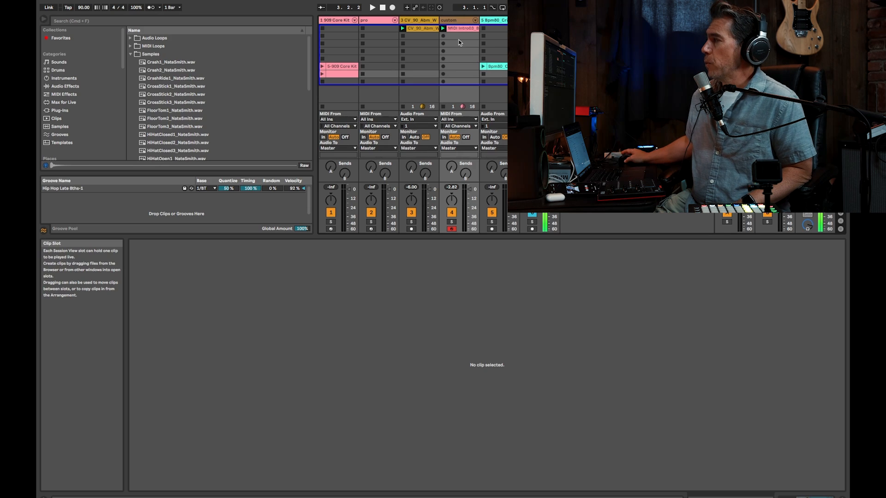
- Move the copied clip's backbeat notes down onto the Clean Rim lane
double_click(460, 29)
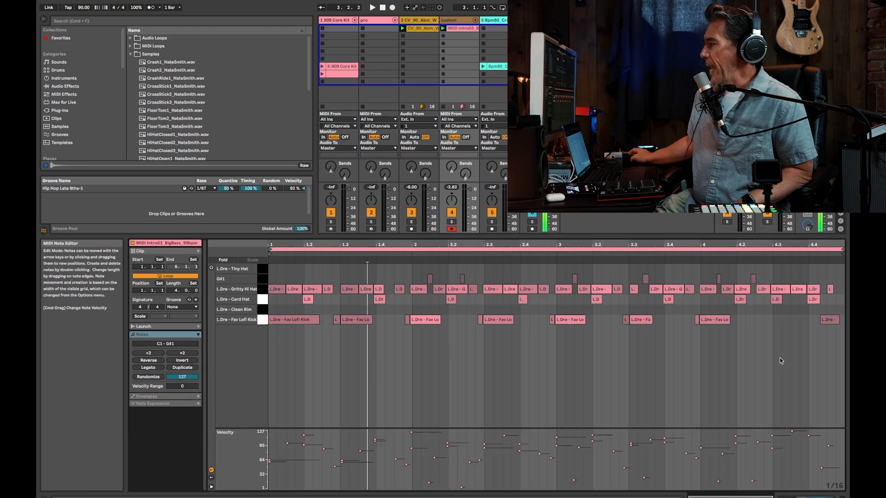
left_click_drag(441, 308, 842, 344)
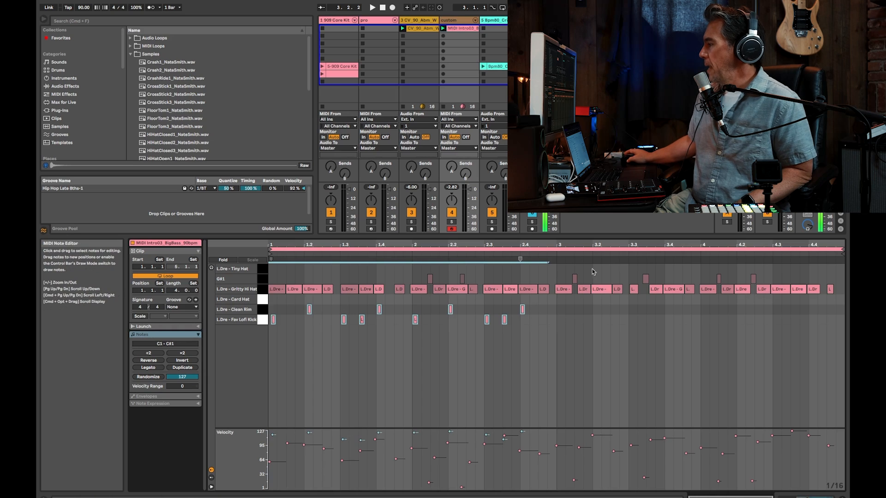
mouse_move(303, 268)
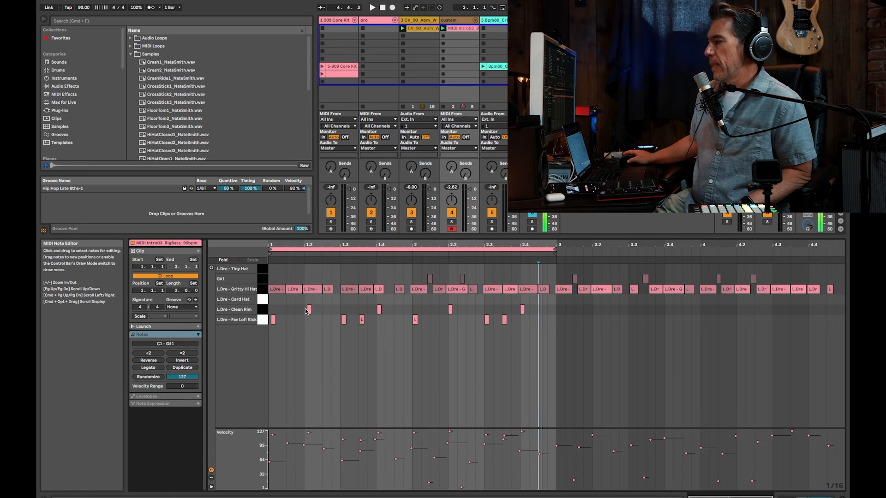
mouse_move(281, 313)
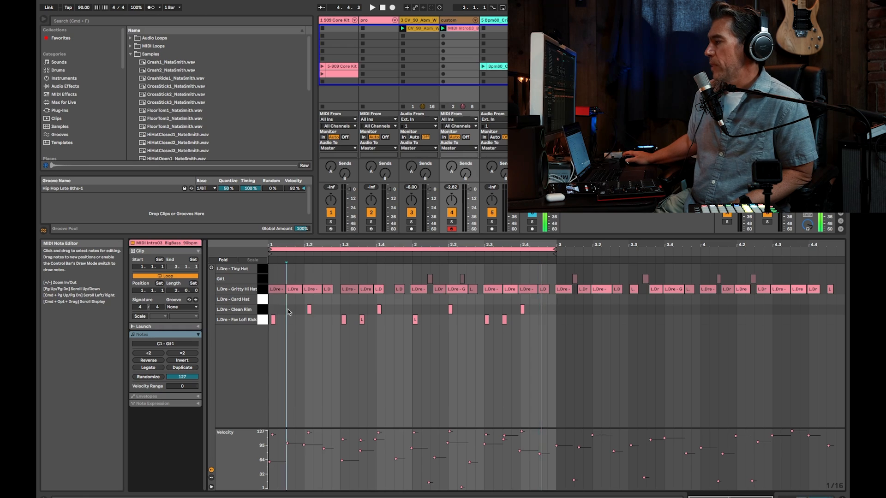
- Adjust the velocities of two Clean Rim hits in the Velocity lane
left_click_drag(285, 309, 449, 311)
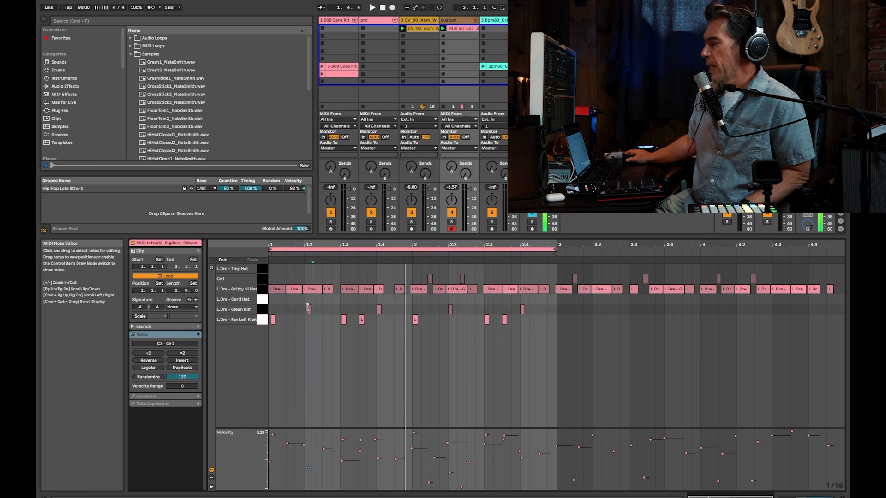
left_click_drag(308, 309, 378, 309)
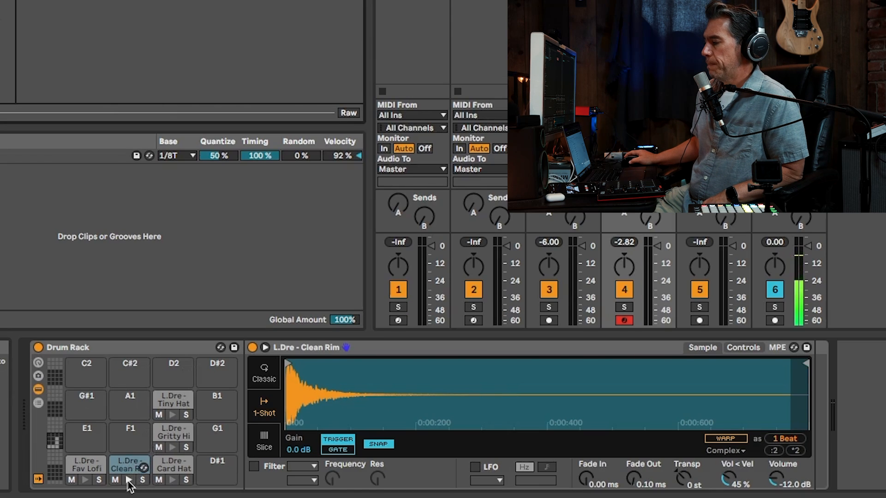
- Enable the Clean Rim pad's Simpler filter and lower its cutoff to about 2.71 kHz
left_click(254, 467)
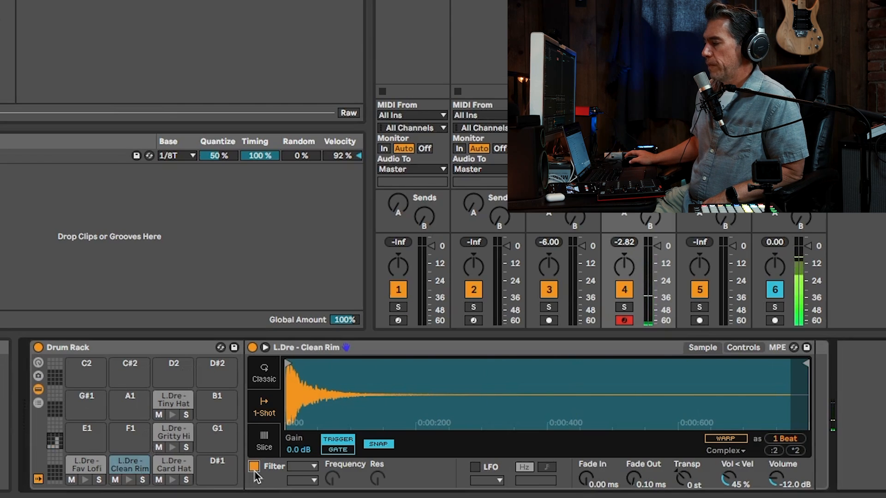
left_click(254, 466)
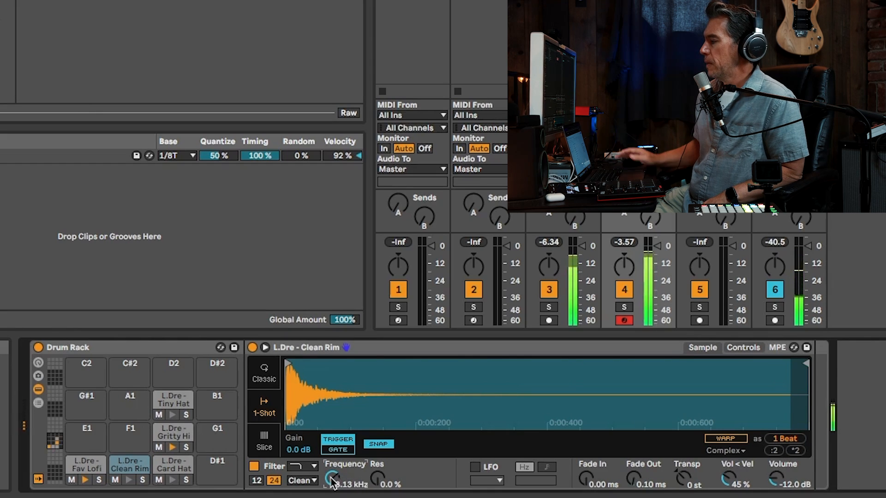
left_click_drag(333, 480, 333, 486)
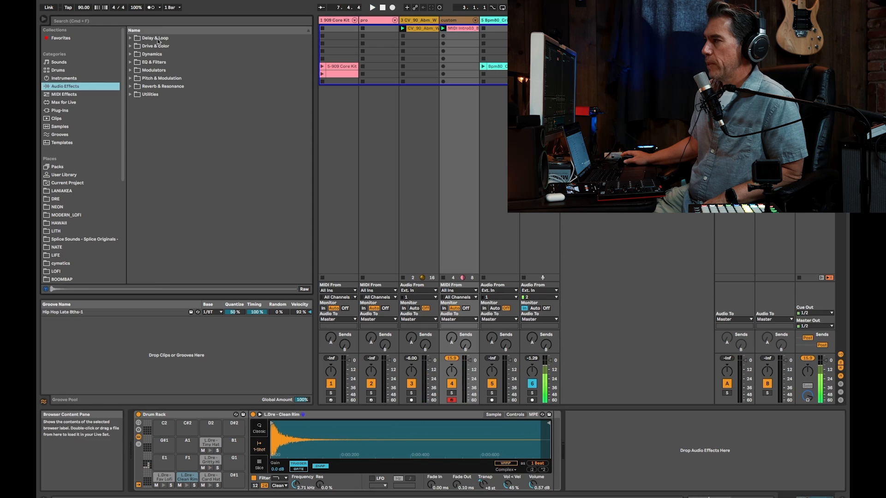
- Expand Delay & Loop > Echo > Clean Delay and load the Digital Pong preset
left_click(131, 38)
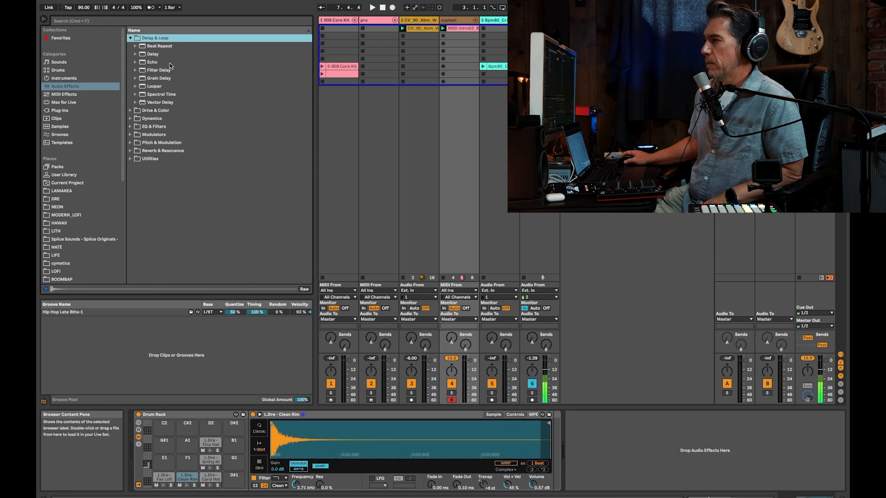
mouse_move(137, 136)
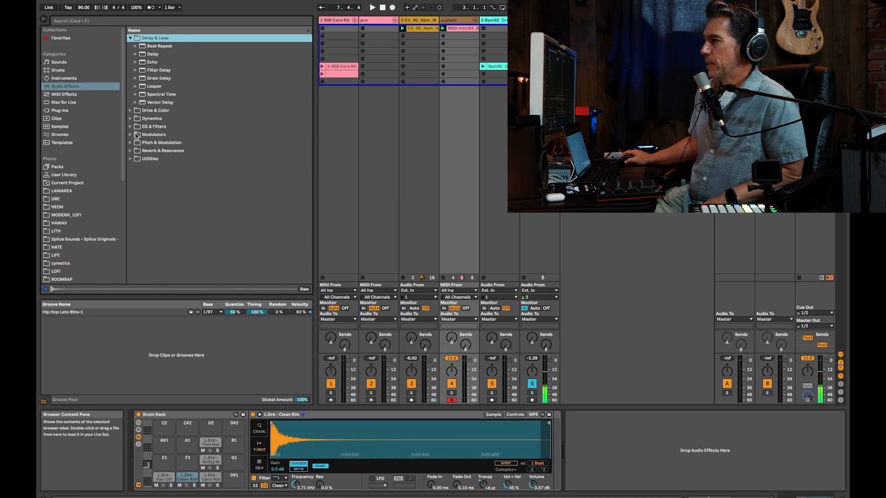
left_click(151, 62)
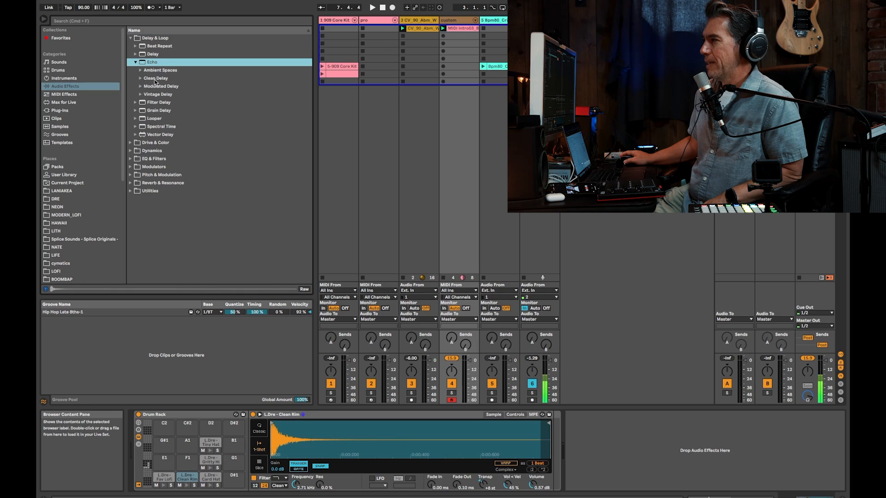
left_click(140, 77)
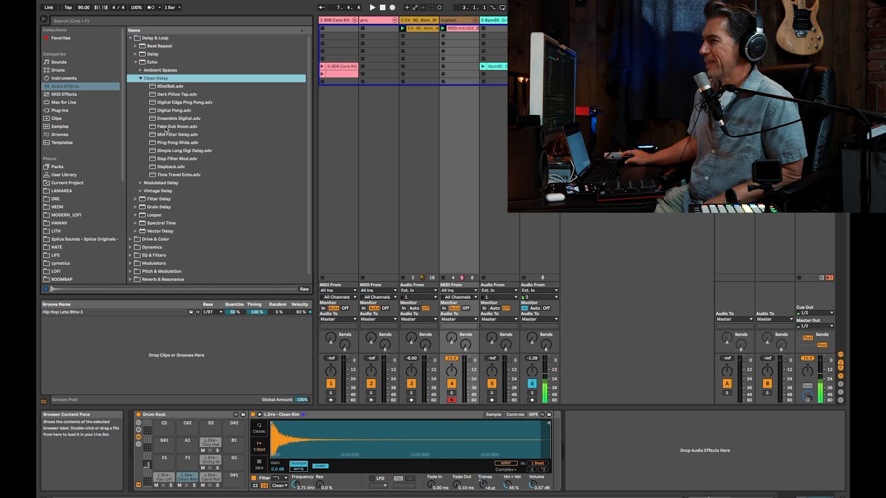
left_click(174, 110)
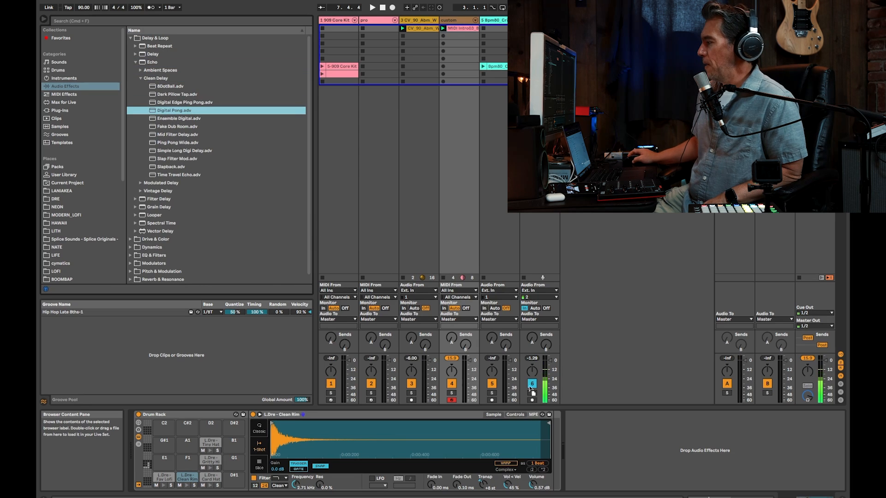
double_click(174, 110)
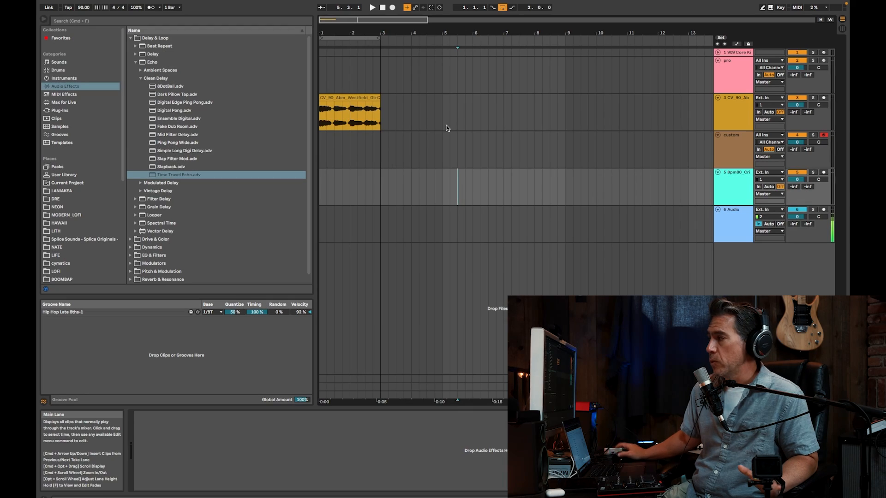
mouse_move(429, 101)
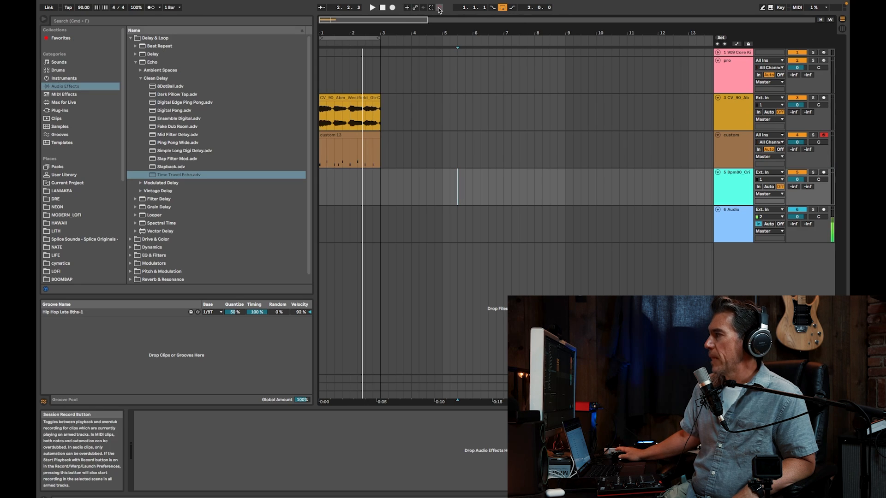
mouse_move(372, 8)
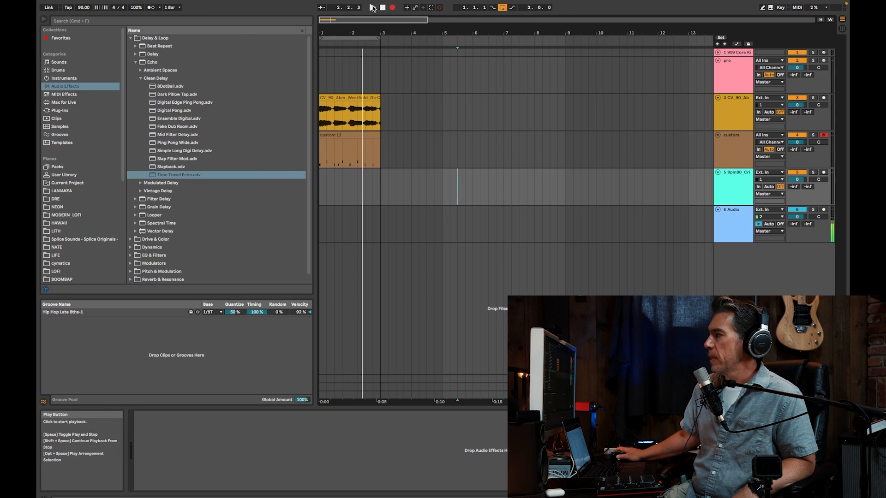